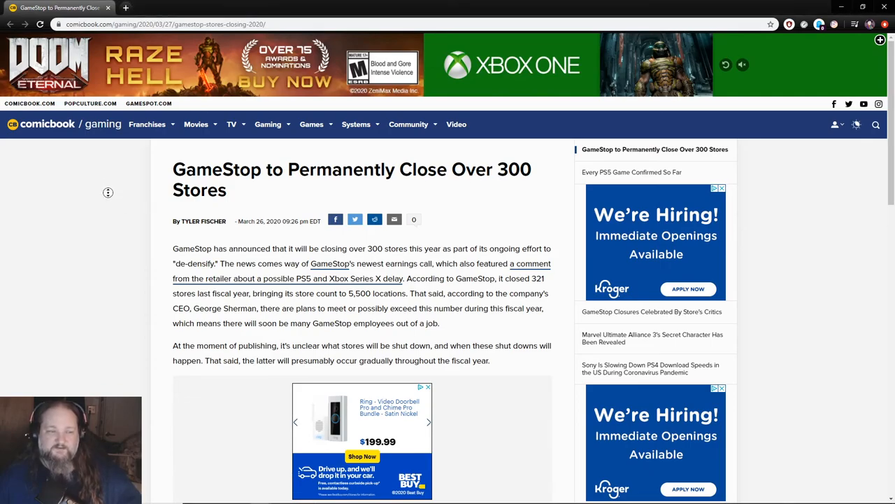
- Scroll down to the 'Looking ahead' fiscal 2020 paragraph and the H/T Games Industry credit
scroll("down", 3)
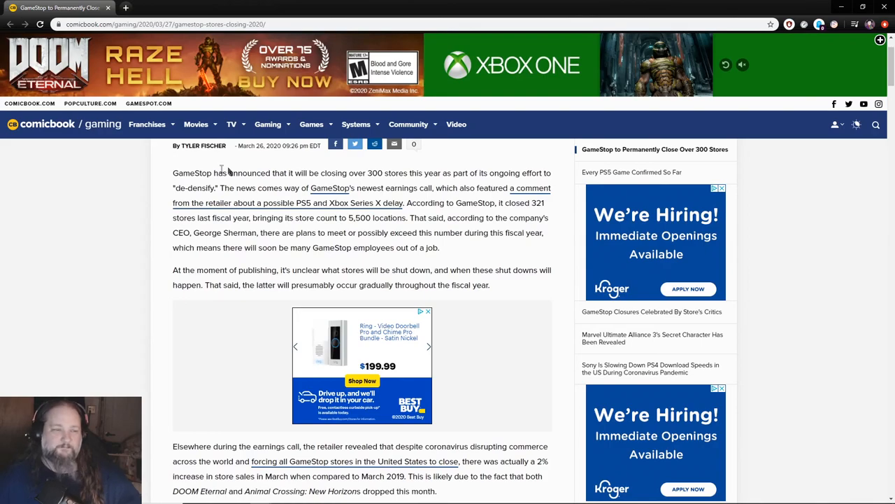
mouse_move(155, 176)
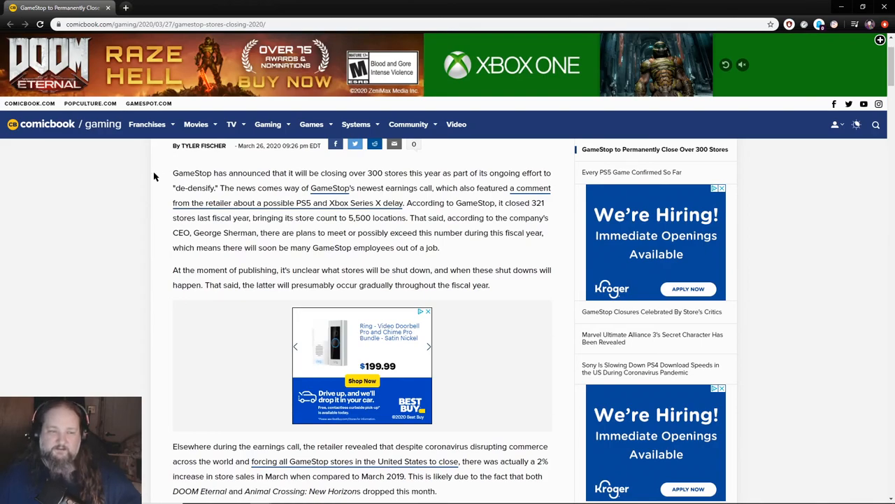
mouse_move(149, 179)
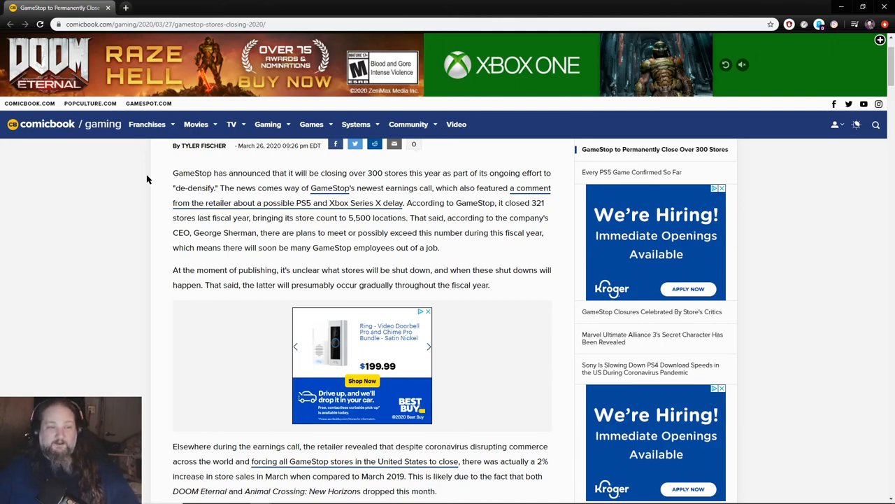
mouse_move(90, 201)
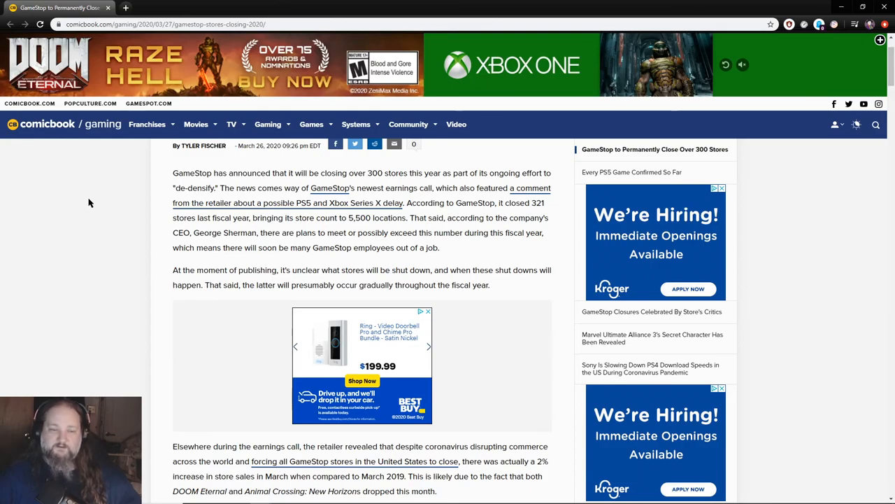
scroll("down", 3)
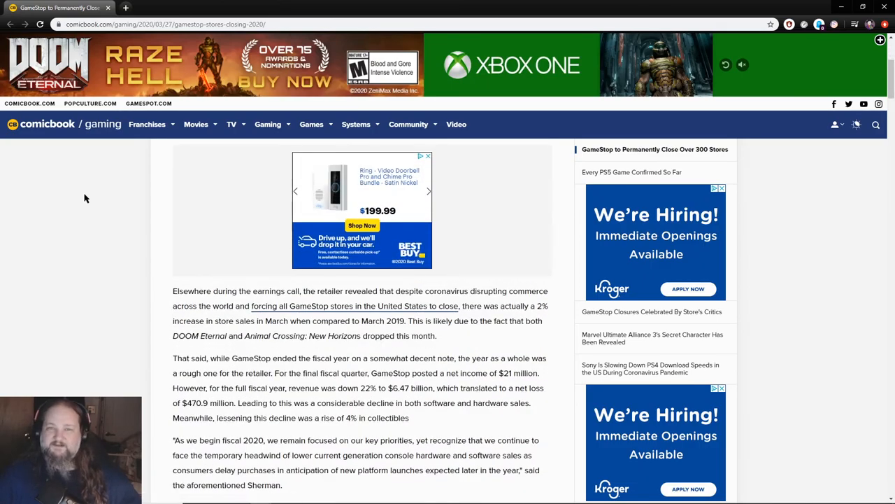
scroll("down", 3)
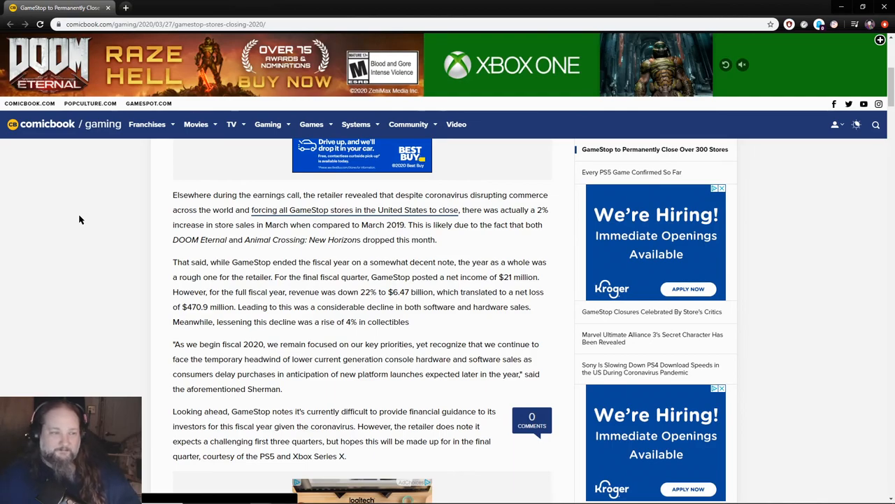
mouse_move(86, 209)
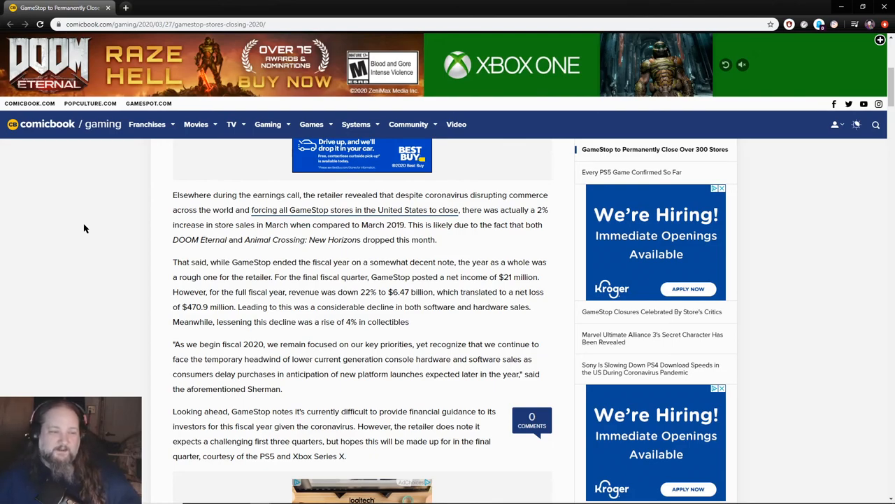
mouse_move(120, 258)
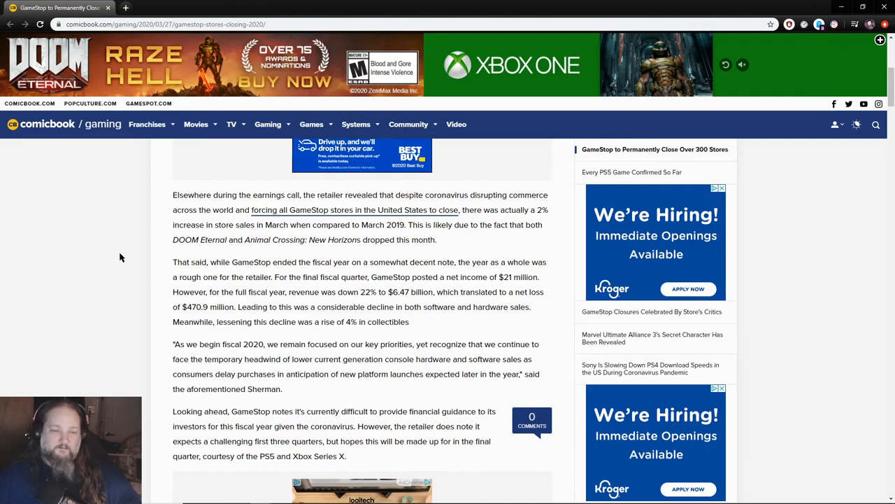
mouse_move(111, 237)
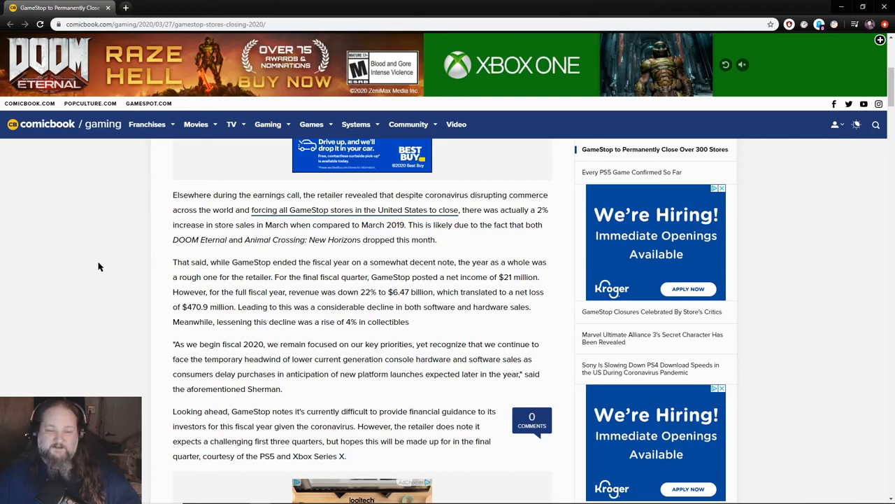
mouse_move(107, 288)
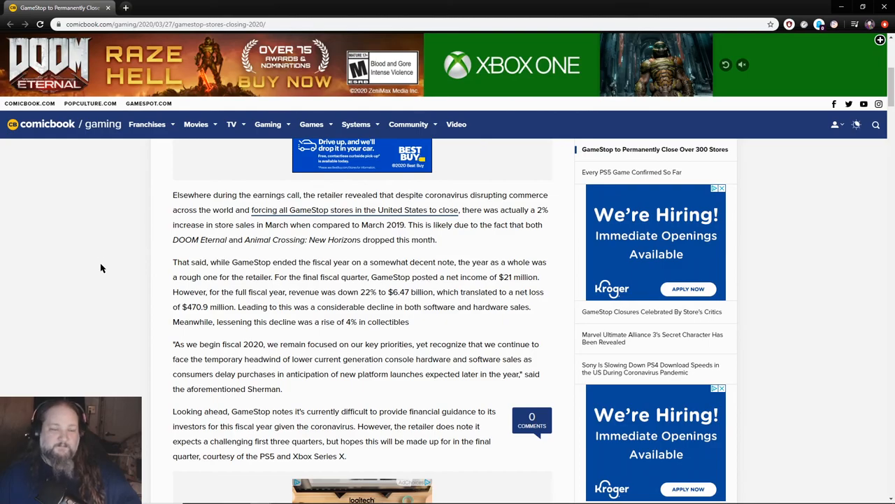
scroll("down", 3)
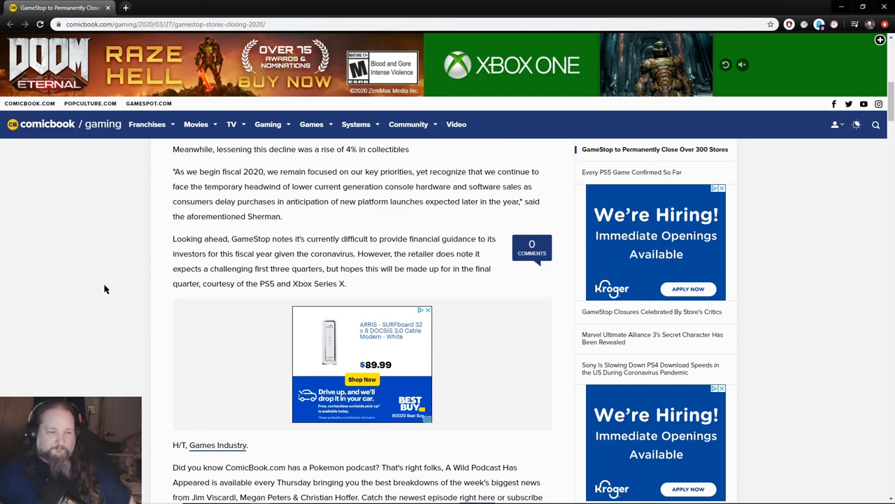
mouse_move(115, 251)
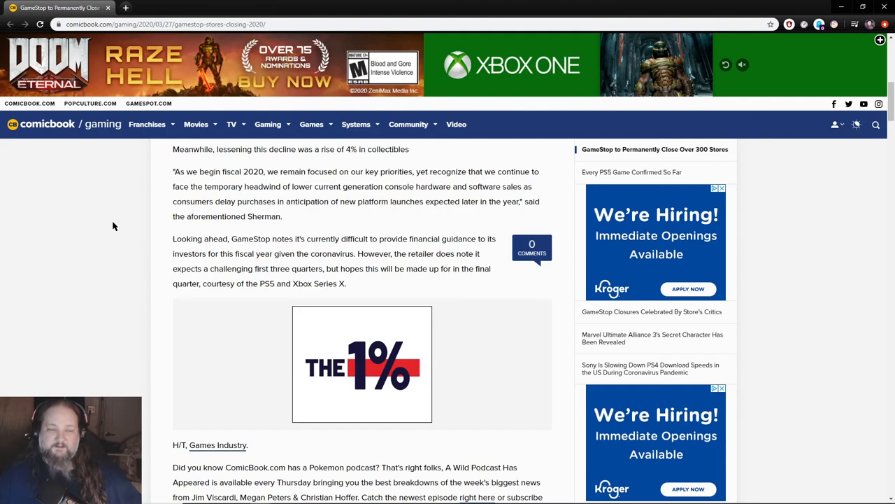
- Scroll past 'Start the Conversation' to where the 'Every PS5 Game Confirmed So Far' article begins
scroll("down", 3)
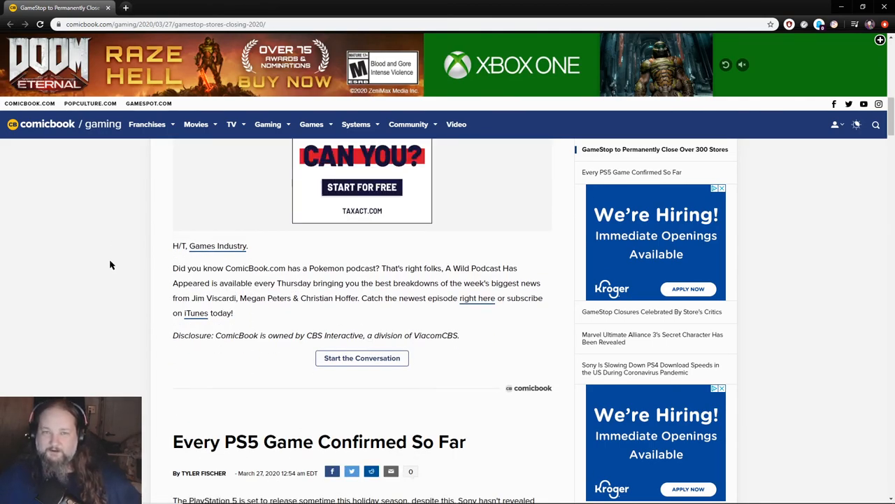
mouse_move(84, 285)
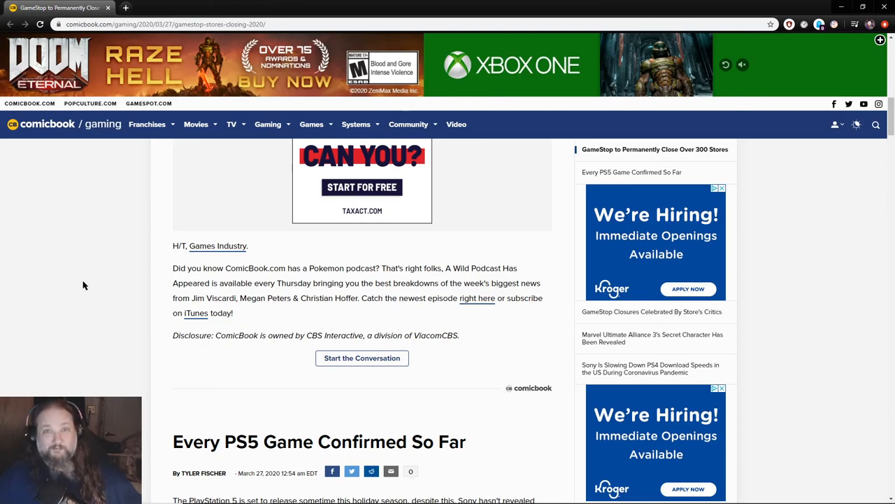
scroll("down", 3)
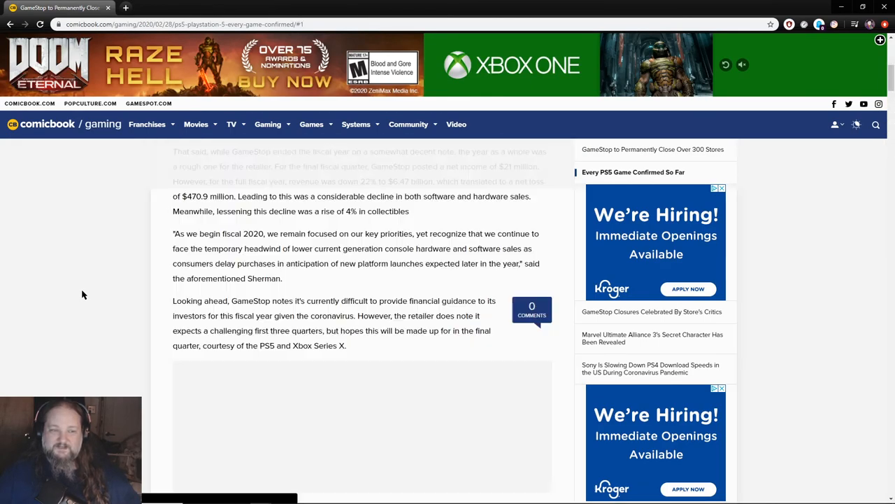
- Jump back to the GameStop article's top via the sidebar link and begin rereading its opening
left_click(652, 149)
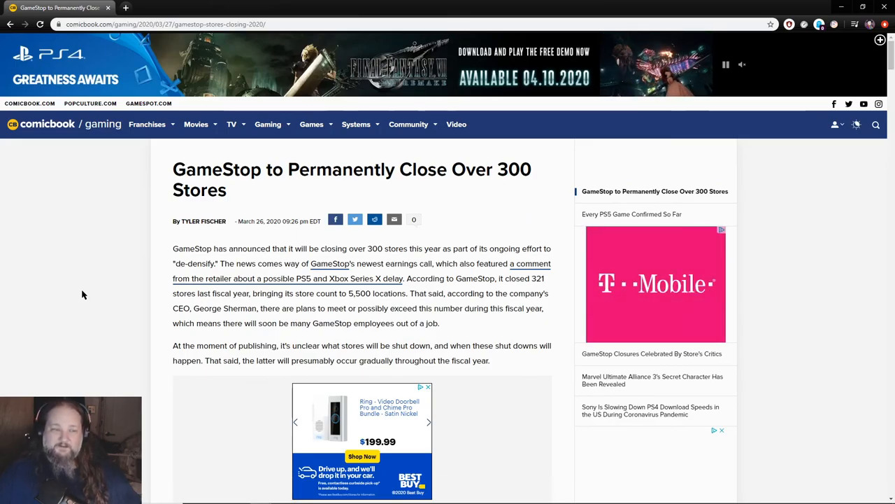
scroll("down", 3)
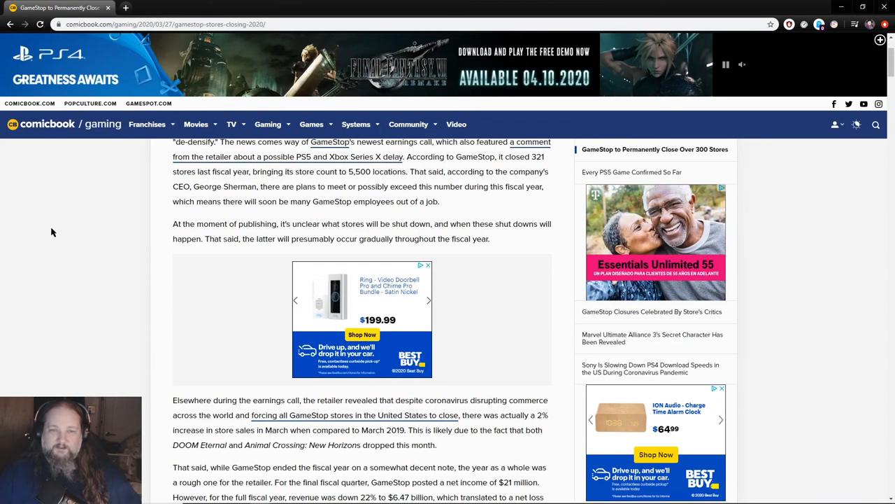